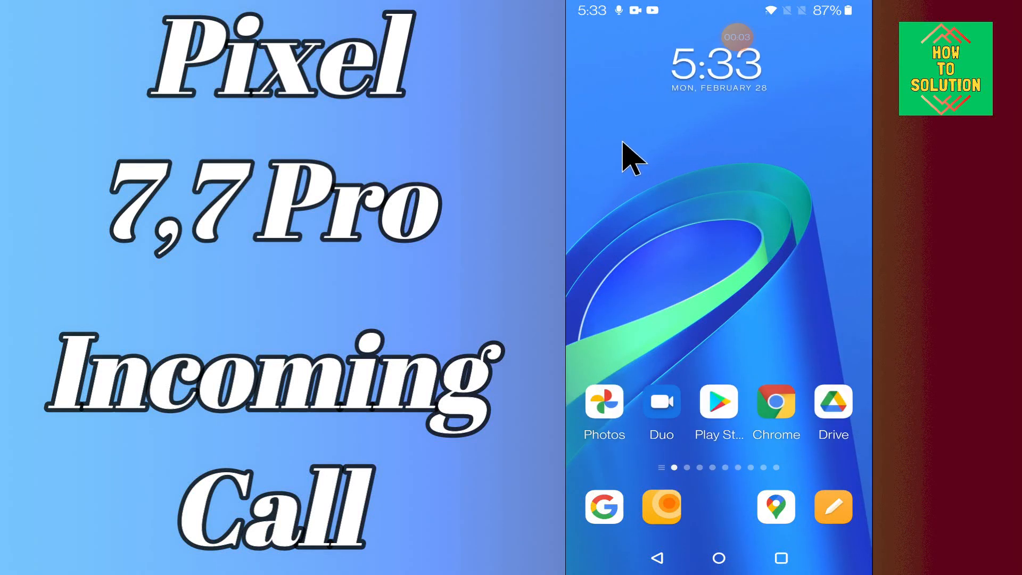
scroll("left", 3)
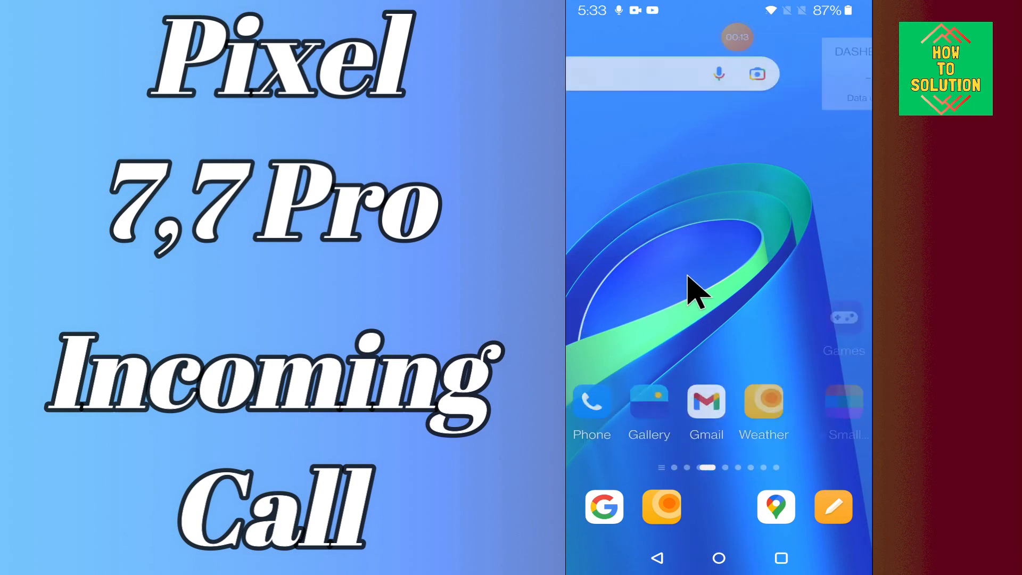
scroll("left", 3)
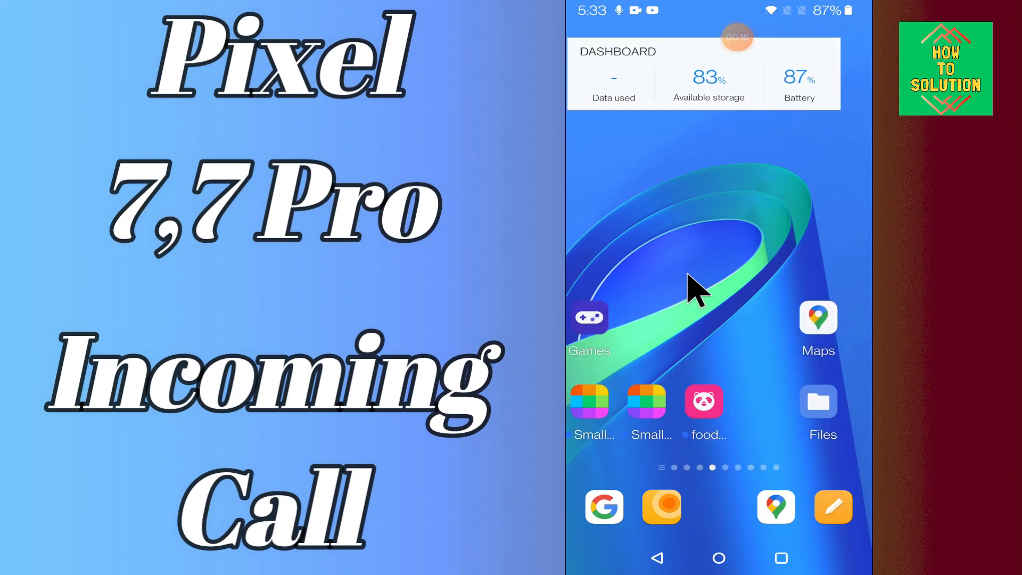